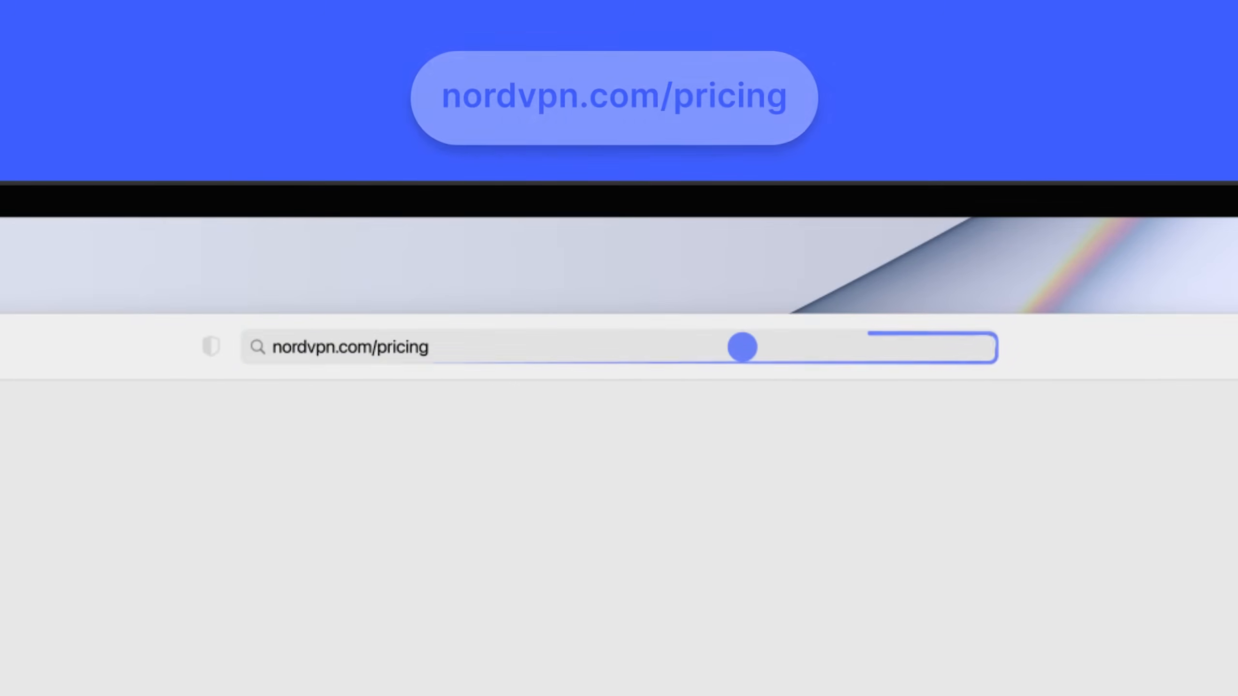
Load nordvpn.com/pricing showing the Complete, Plus and Standard plan prices
key("Return")
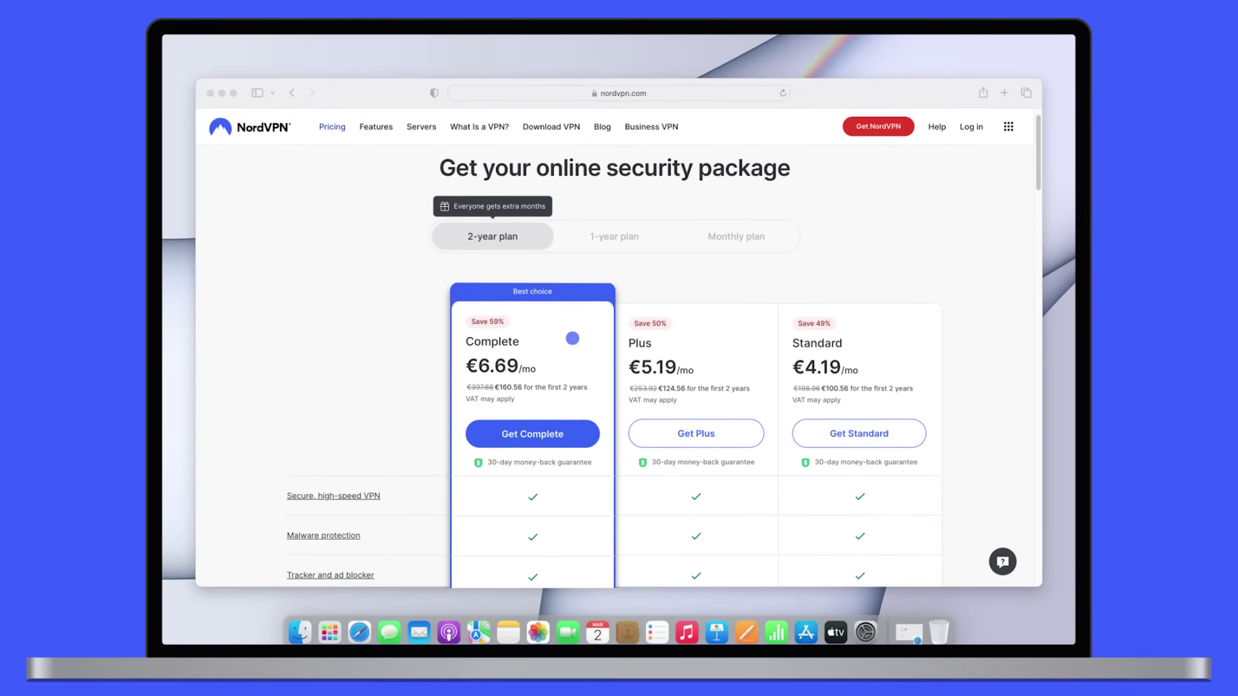
left_click(532, 435)
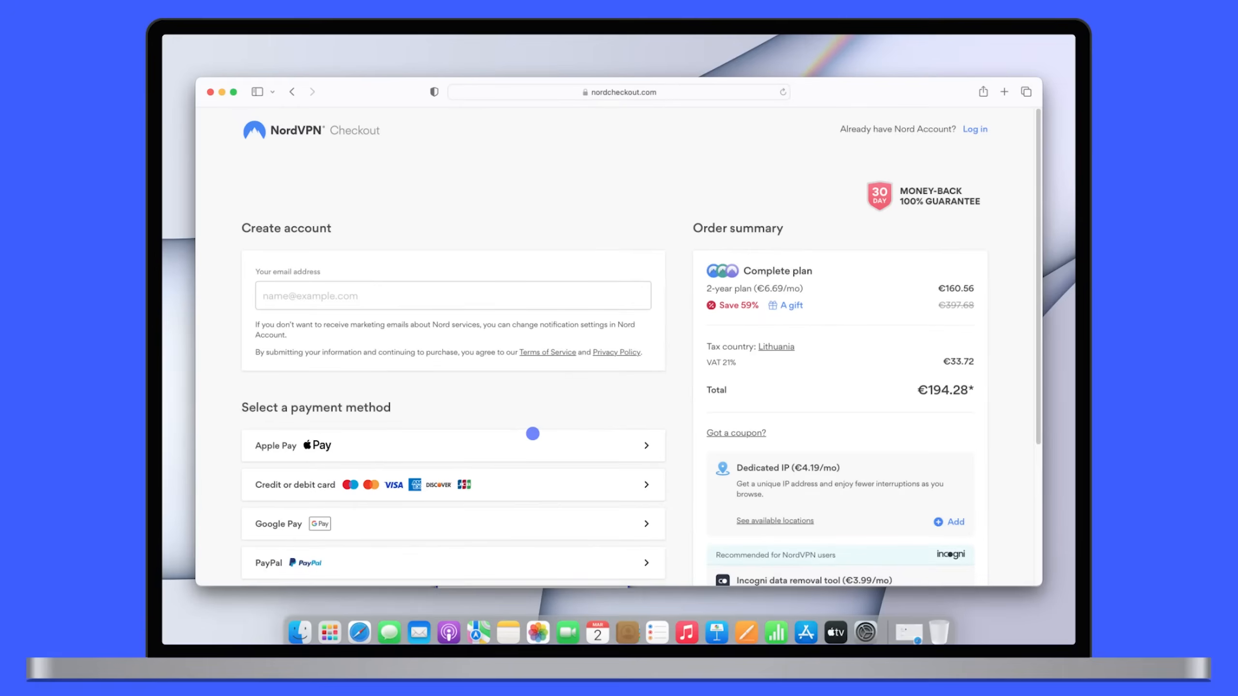
type("john.doe@e")
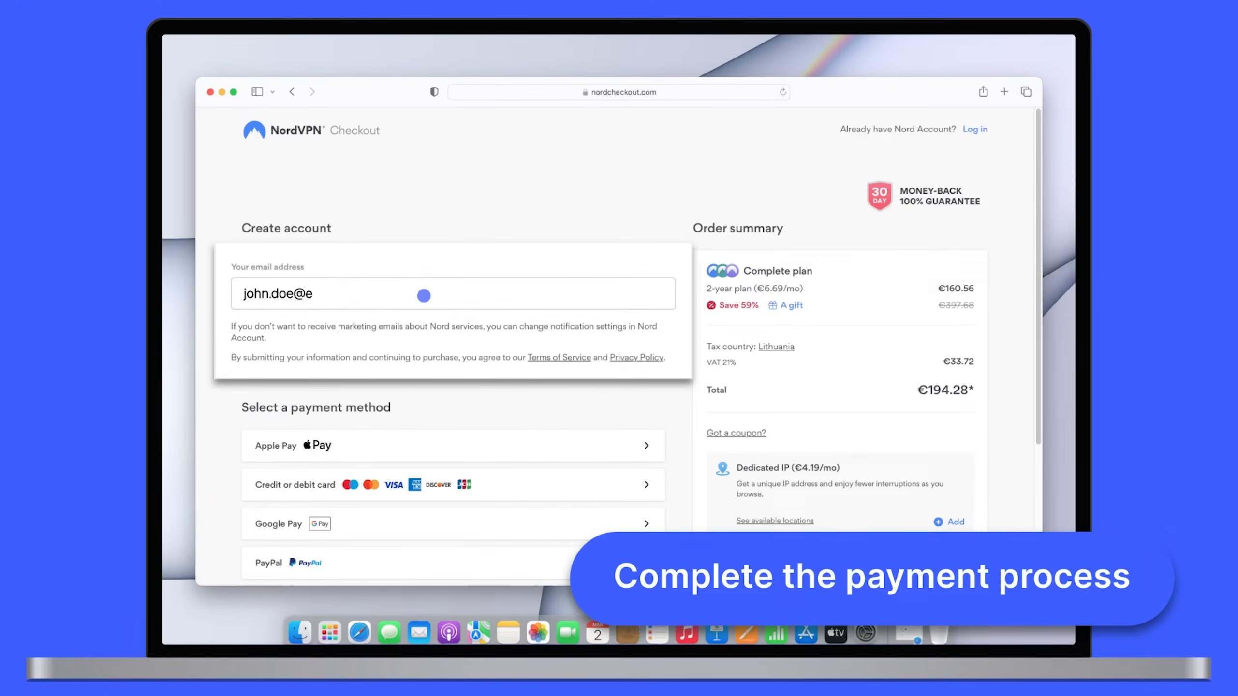
left_click(453, 445)
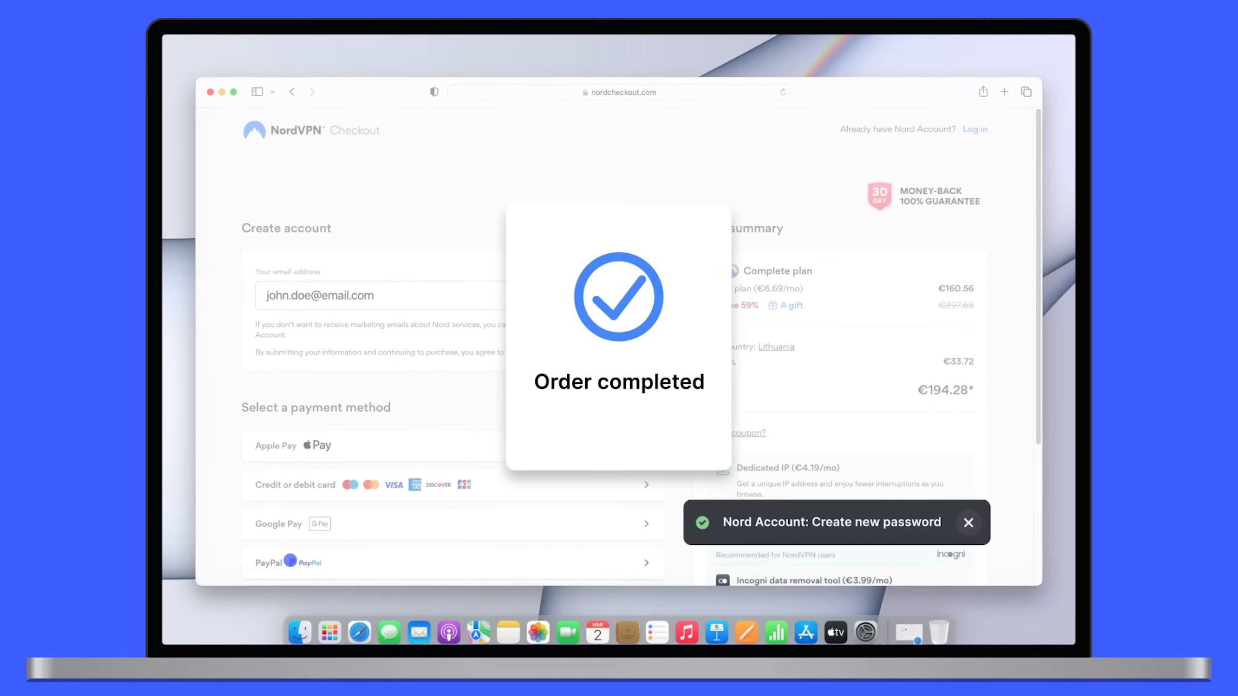
Create and save the new Nord Account password from the order notification
left_click(828, 523)
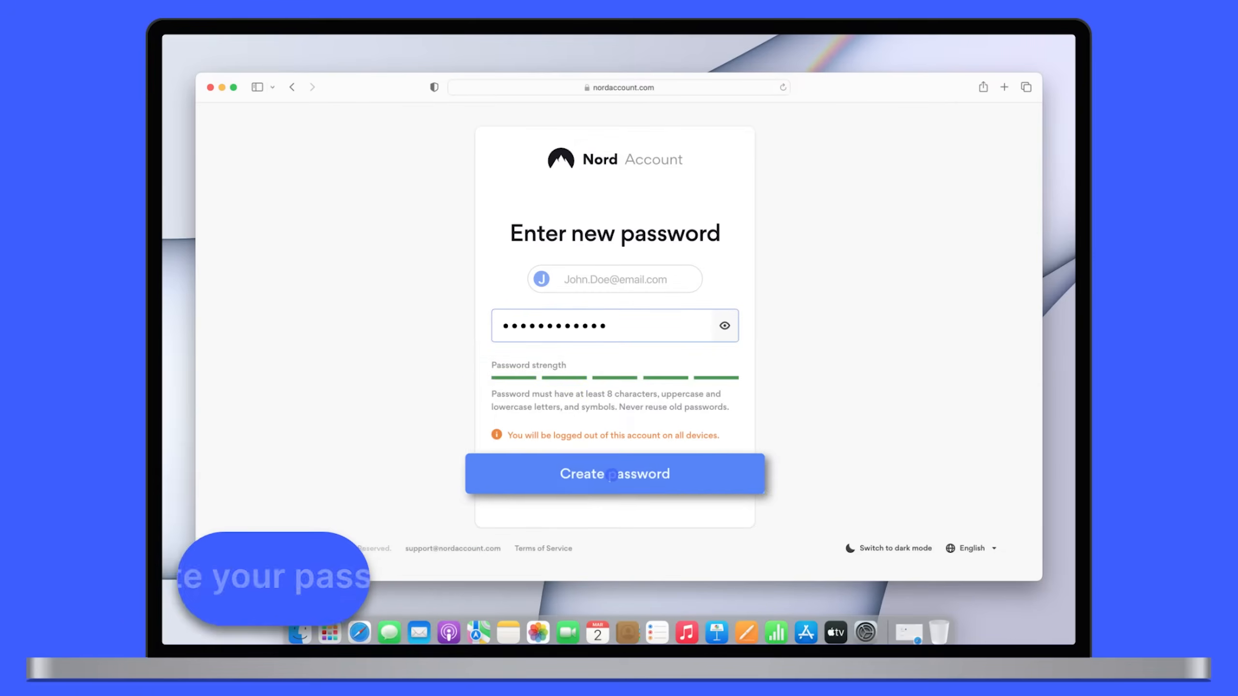
left_click(615, 474)
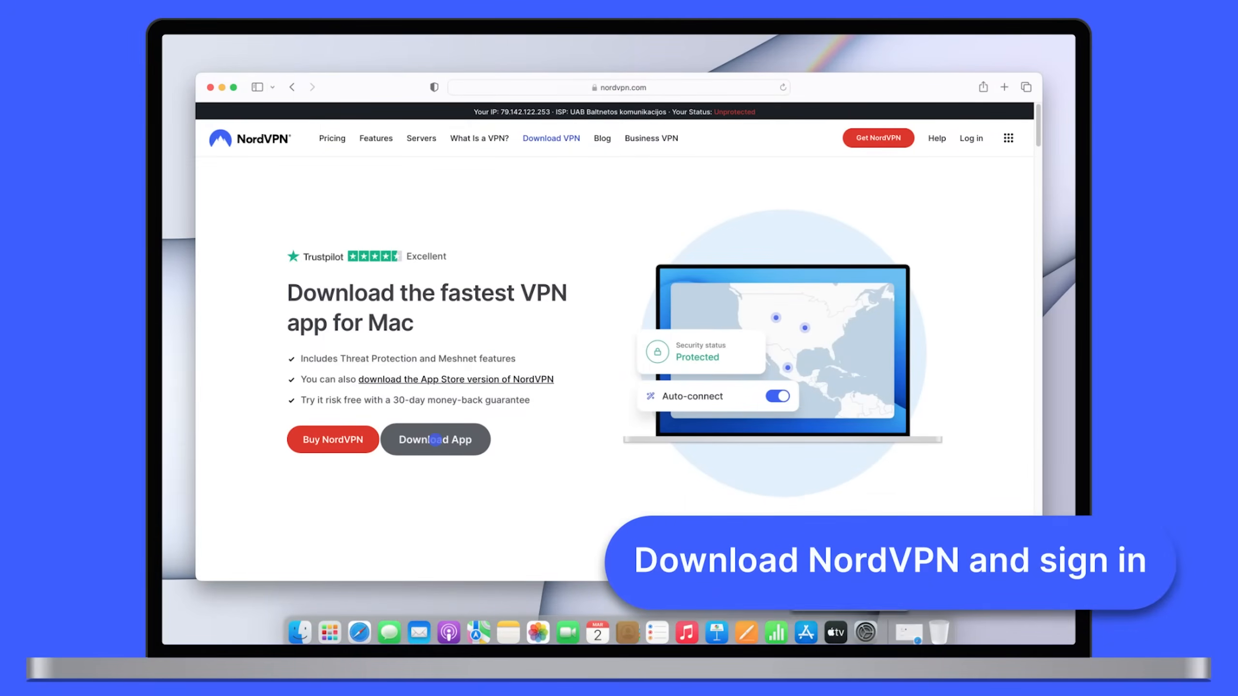
Download the NordVPN Mac app and complete the standard installation
left_click(435, 439)
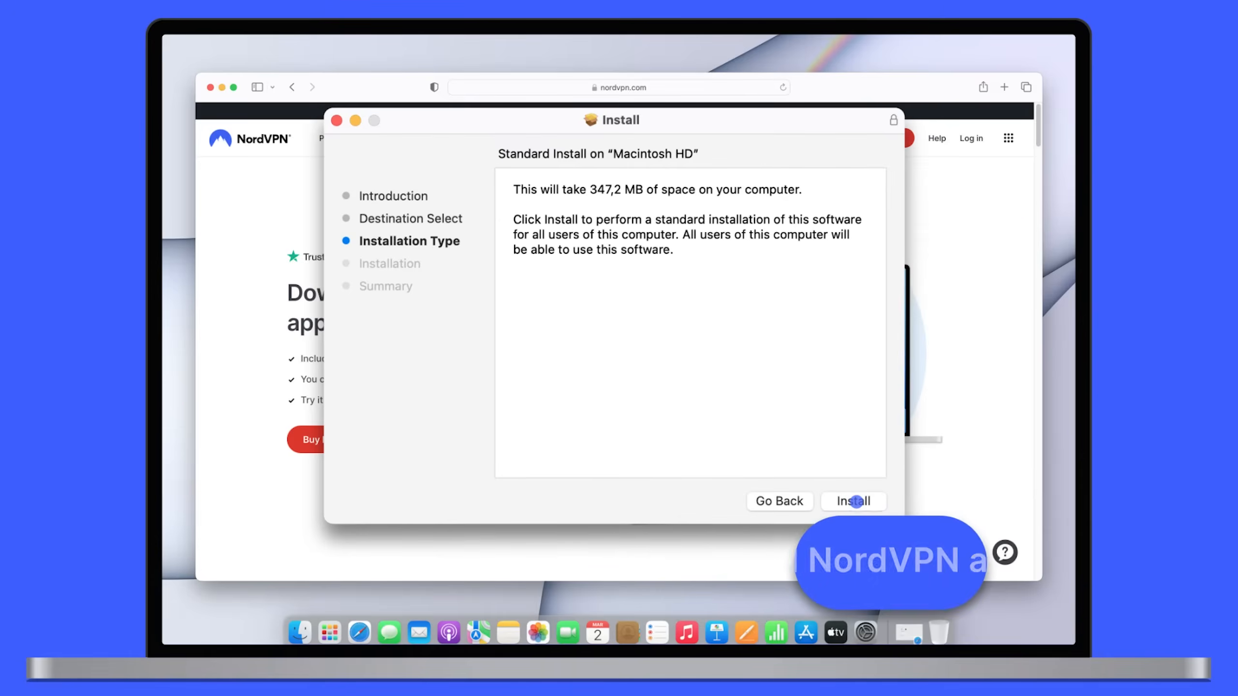
left_click(852, 501)
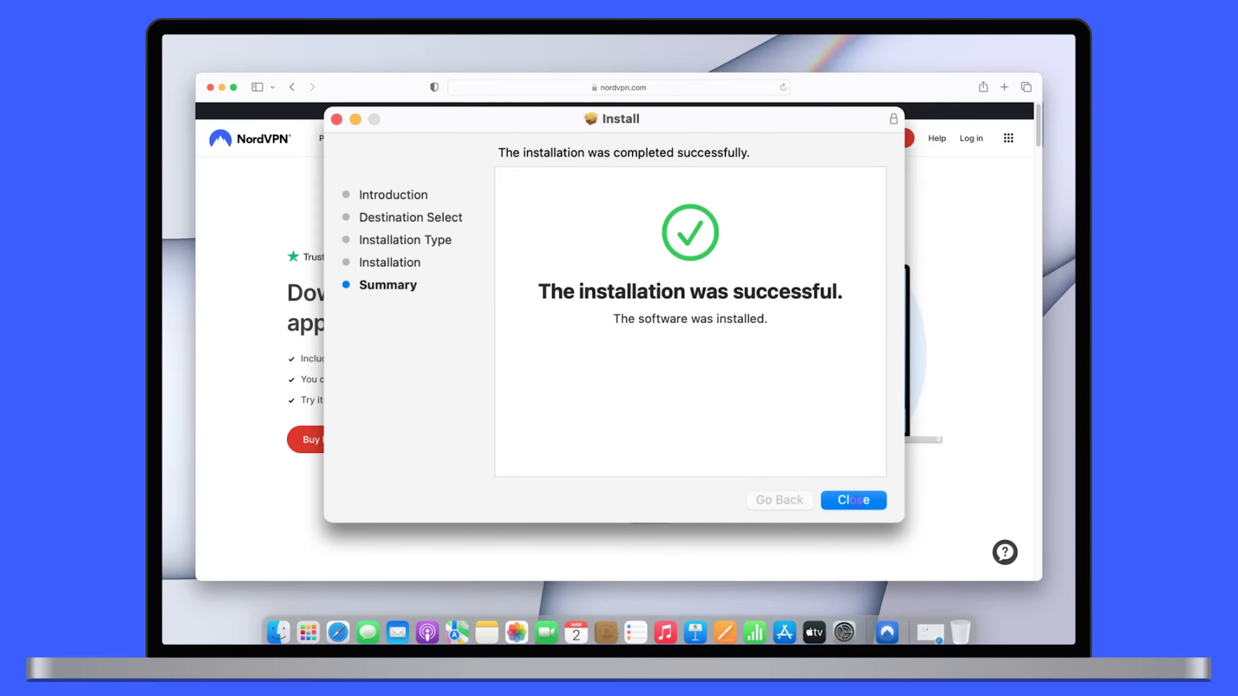
left_click(853, 501)
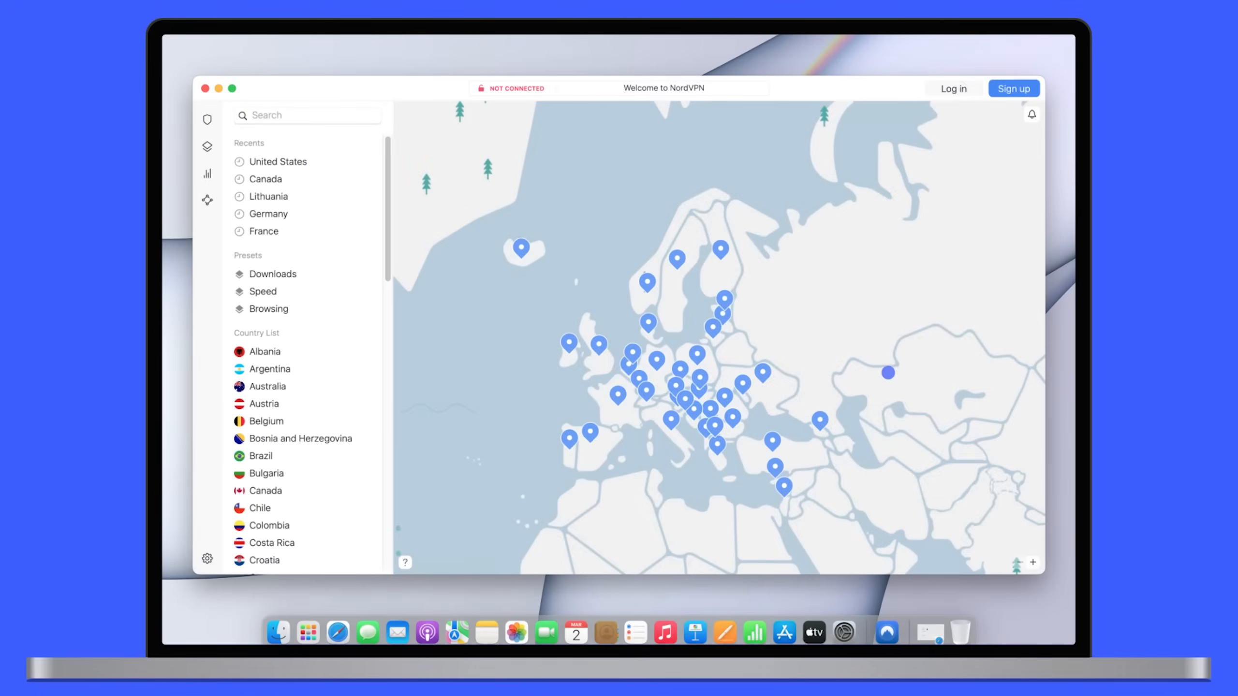
left_click(952, 88)
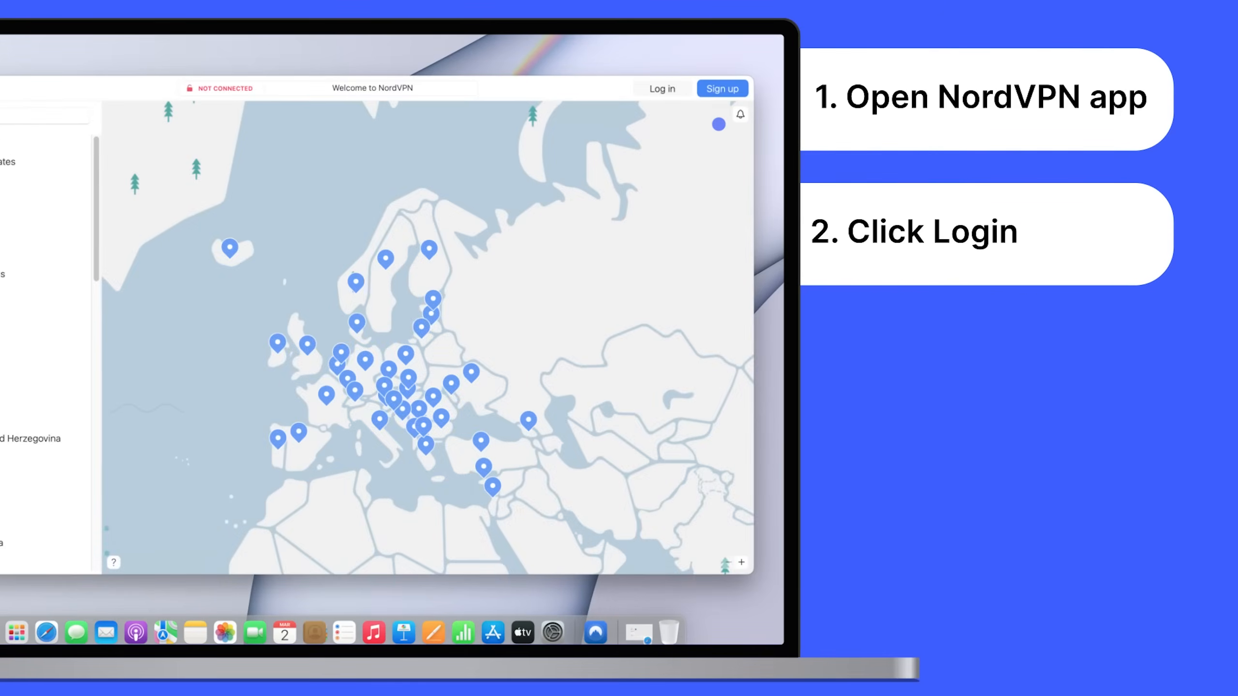
Start Google sign-in to Nord Account using a different Google account
left_click(661, 88)
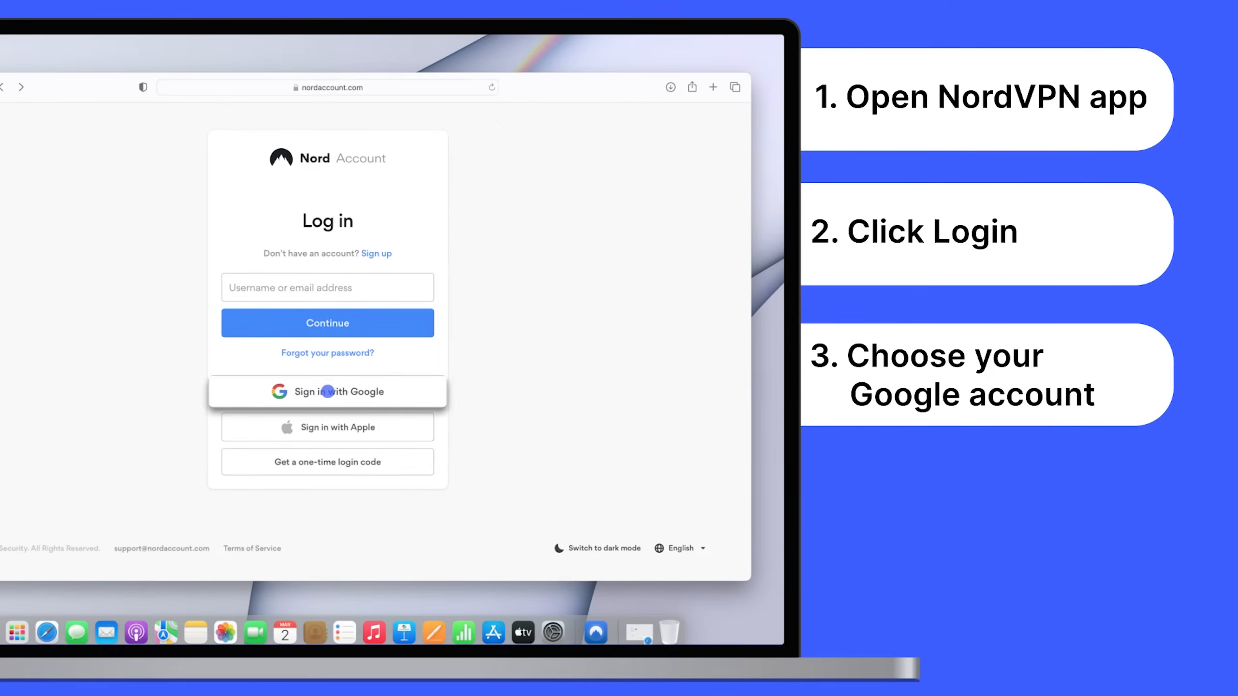
left_click(327, 392)
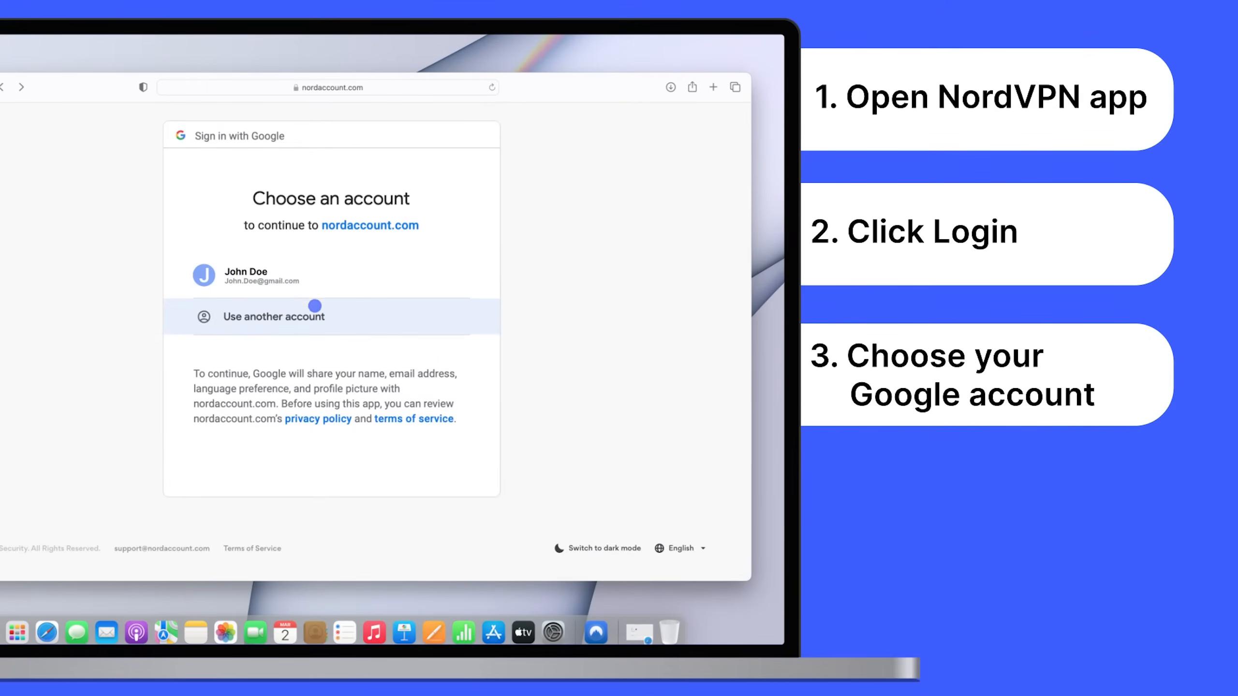
left_click(273, 316)
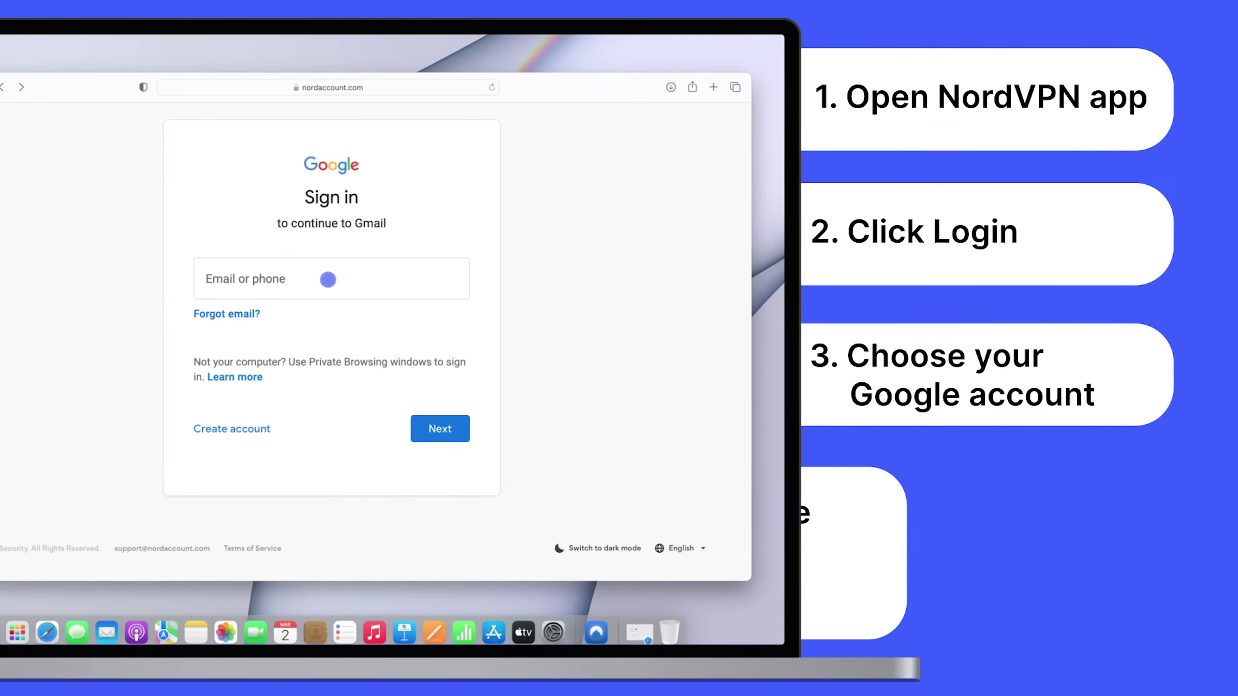
type("John.Doe@gmail.com")
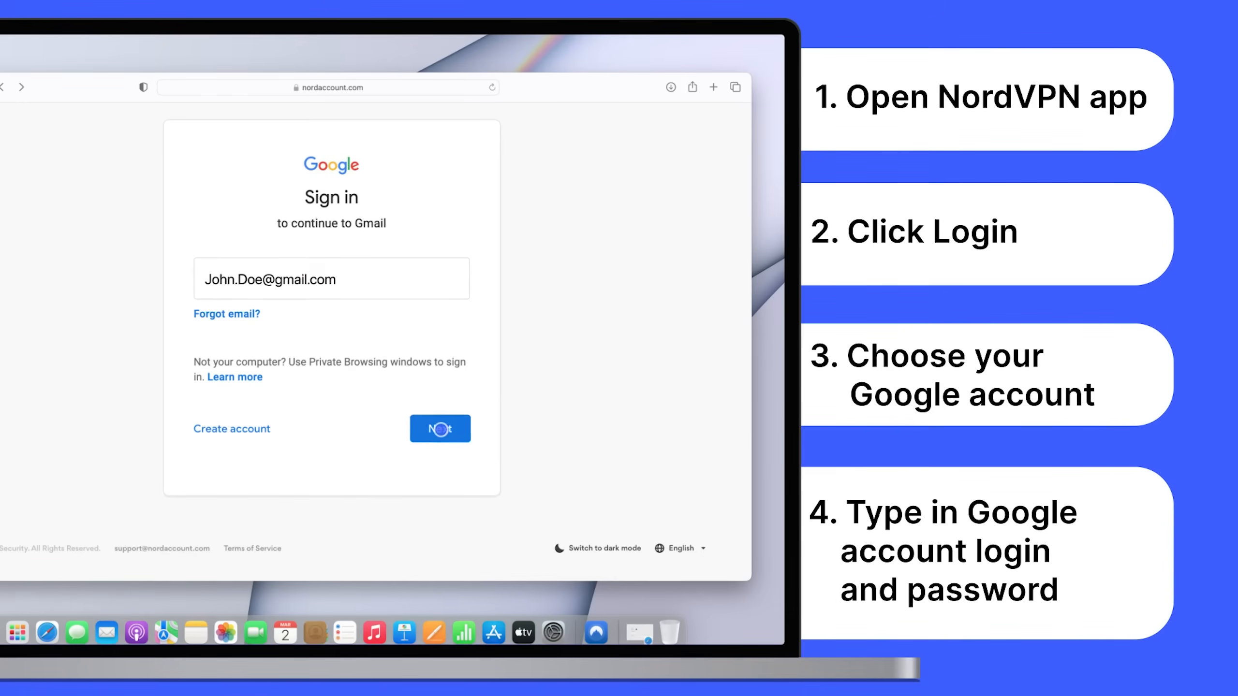
left_click(440, 429)
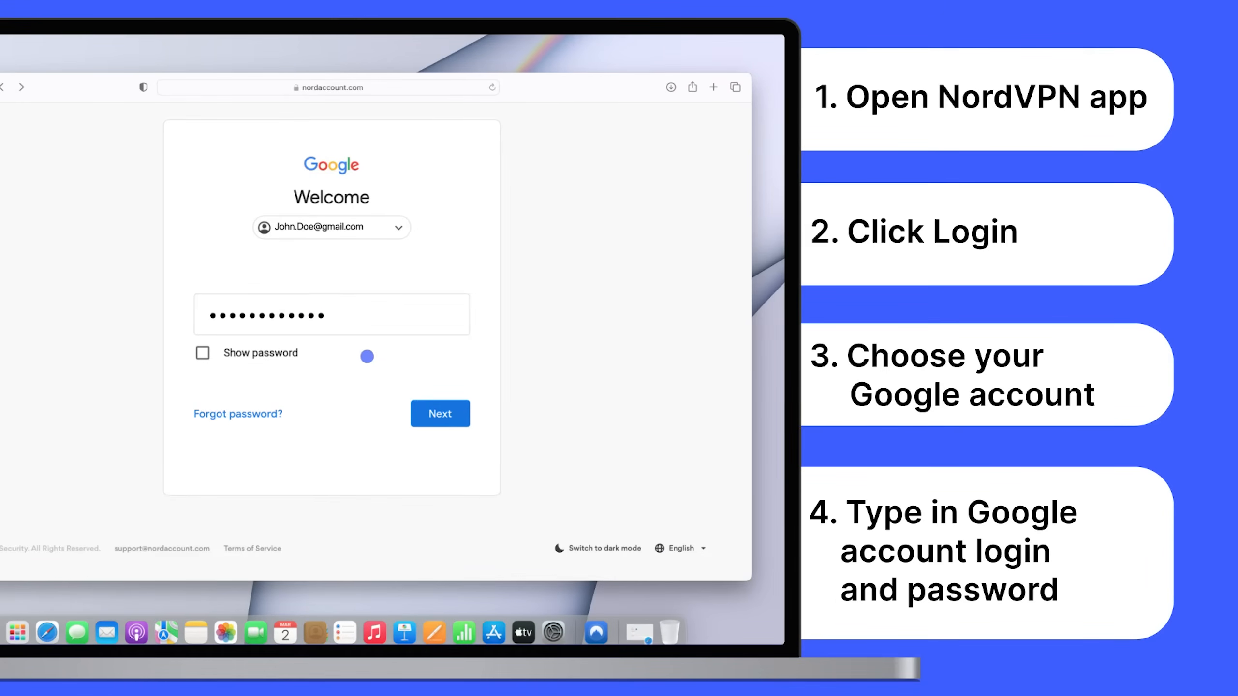
left_click(440, 414)
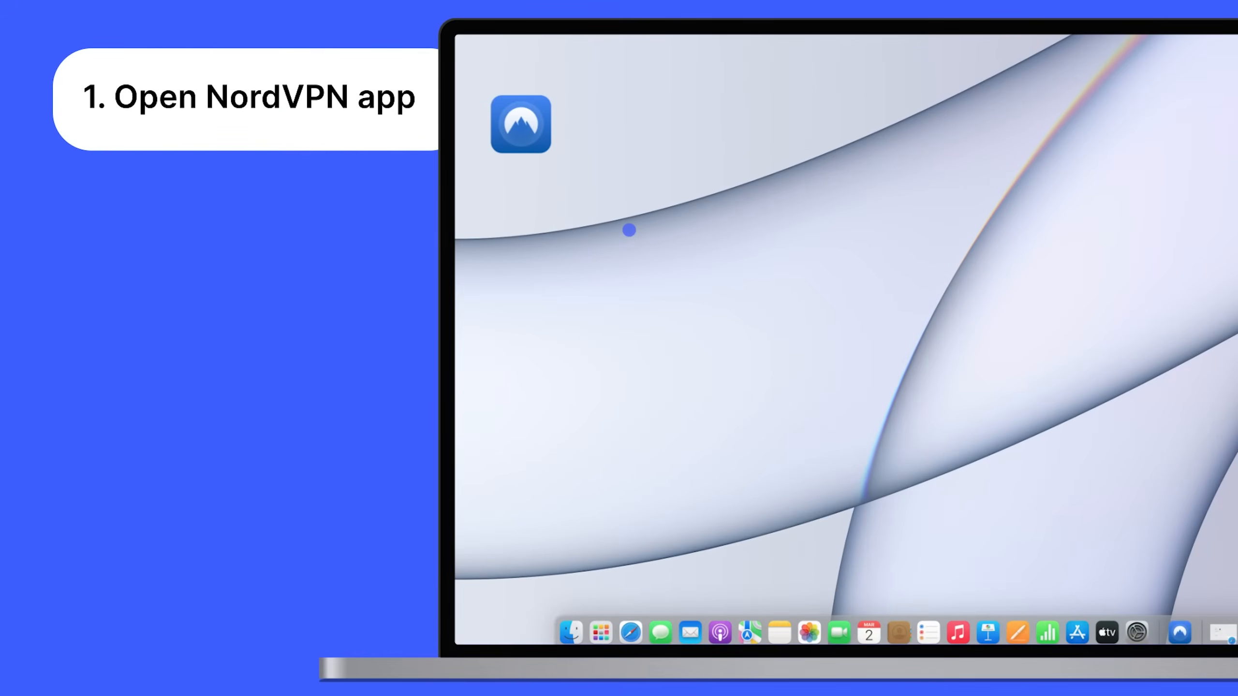
mouse_move(549, 153)
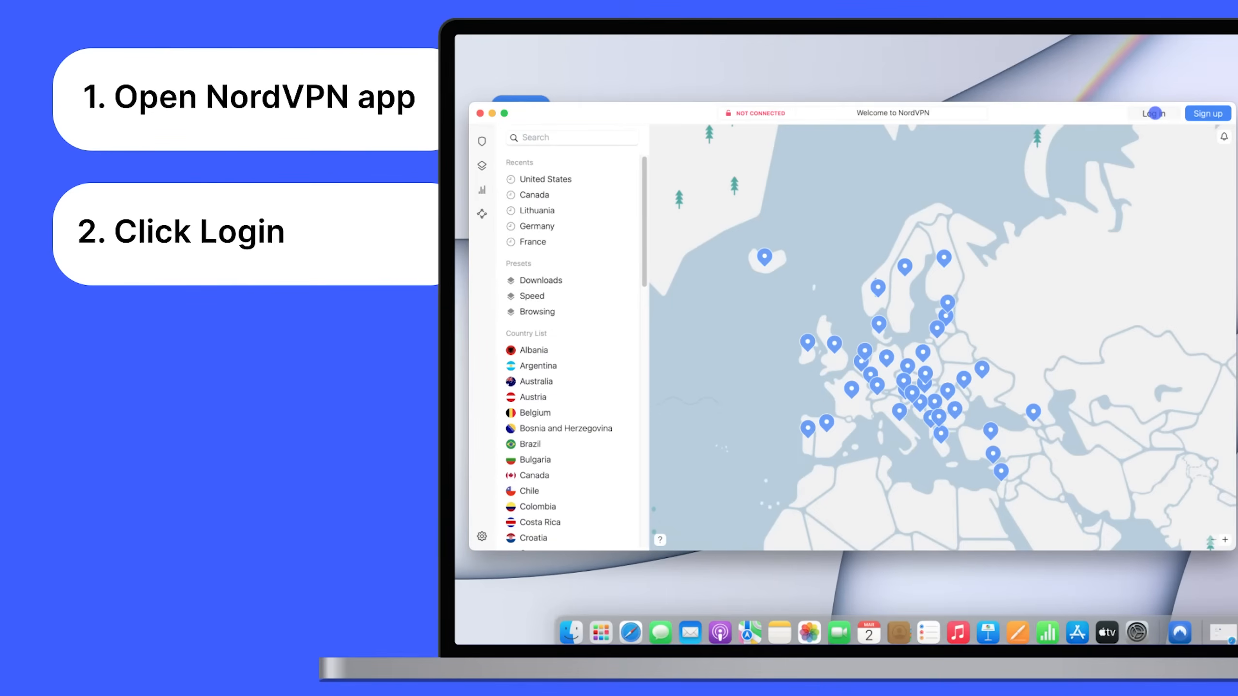
Reach the Nord Account login page from the NordVPN app's Log in button
left_click(1151, 113)
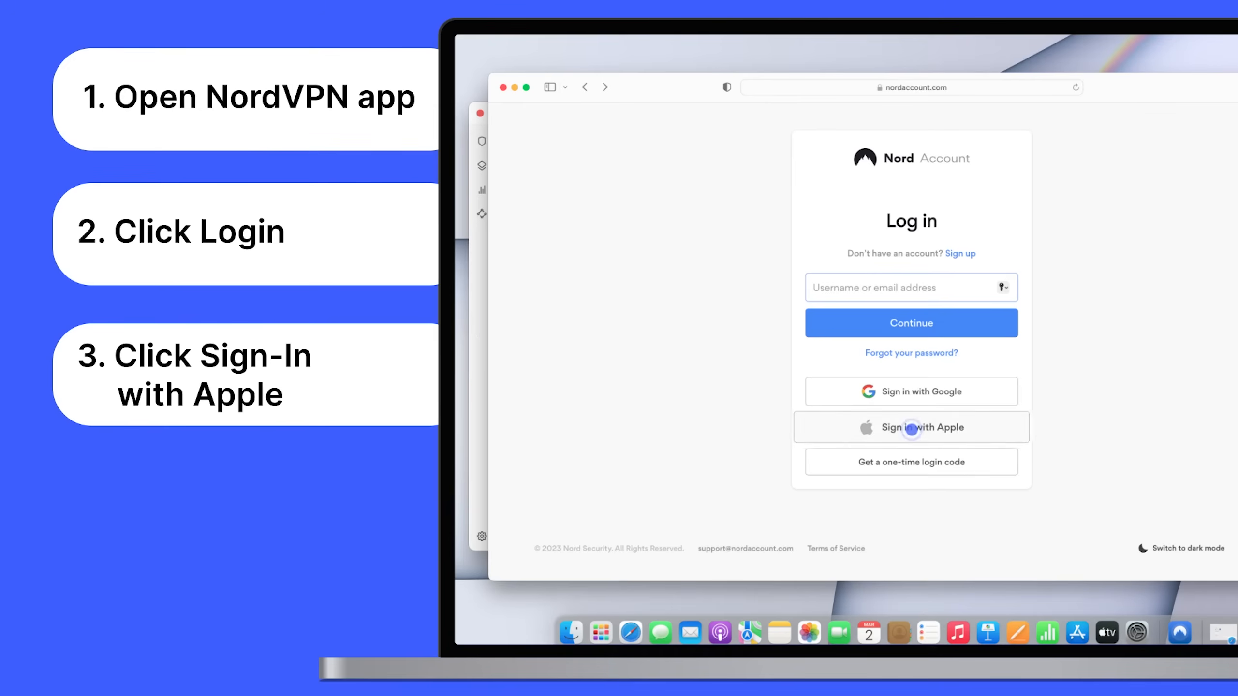
left_click(910, 428)
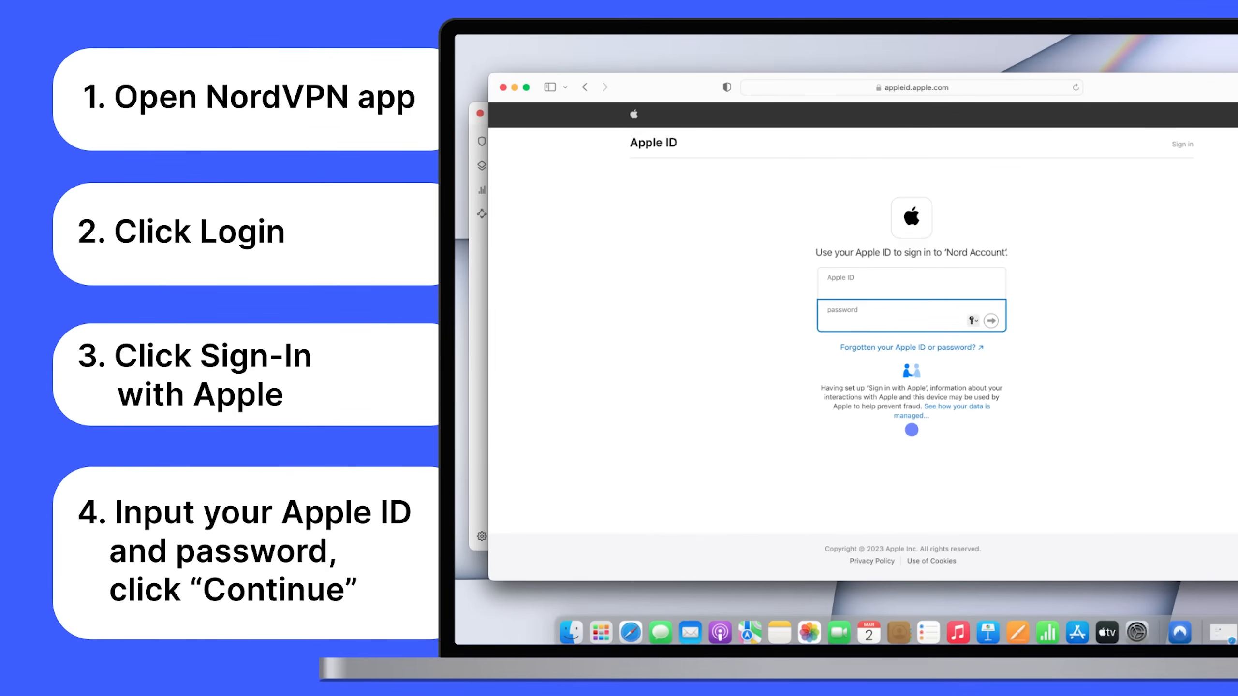
type("John.Doe@email.com")
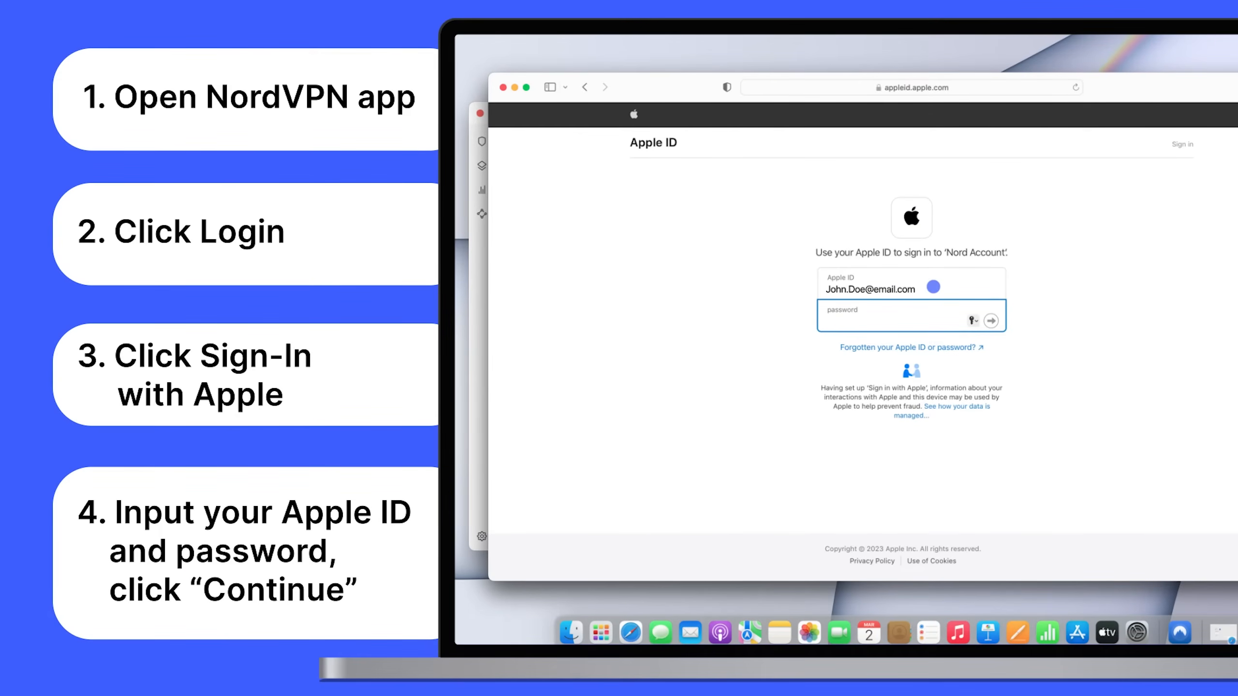
left_click(990, 320)
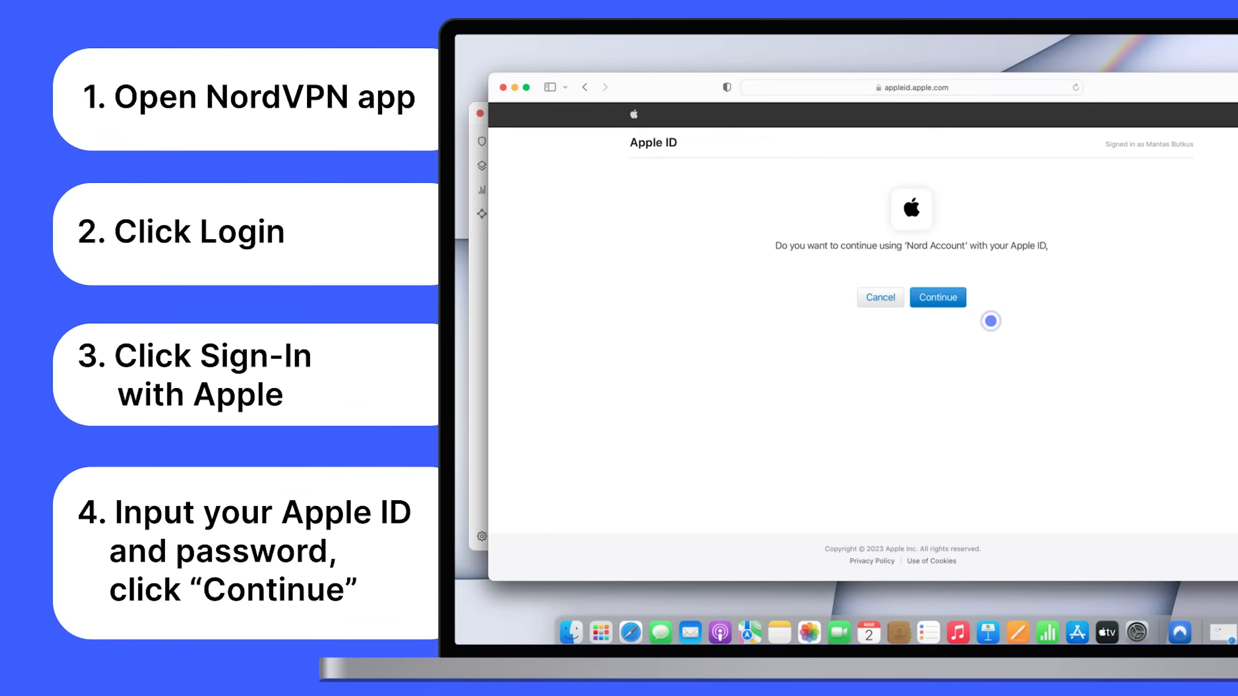
left_click(937, 298)
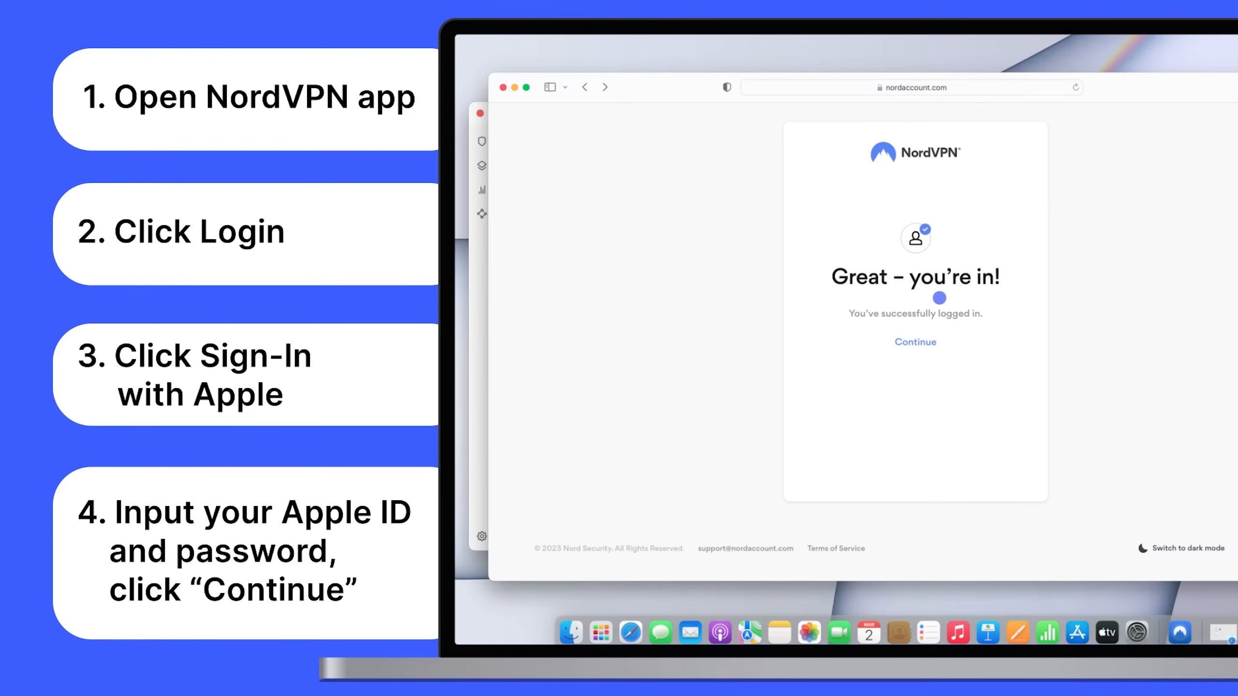